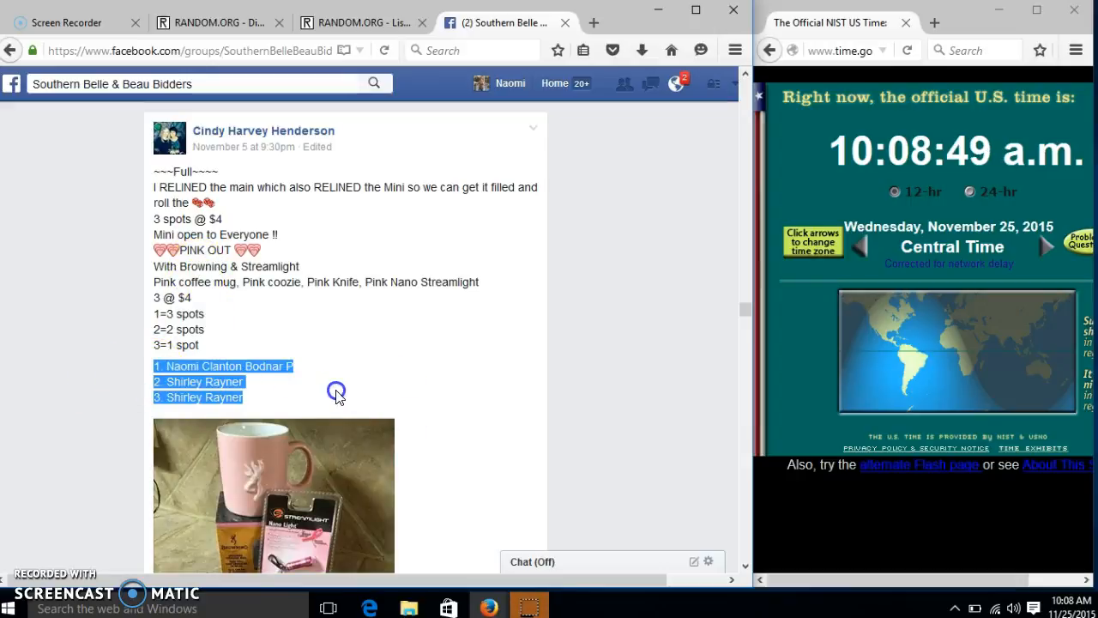
Post the comment 'live' under the group post, check the clock, then return to the List Randomizer
scroll(down, 3)
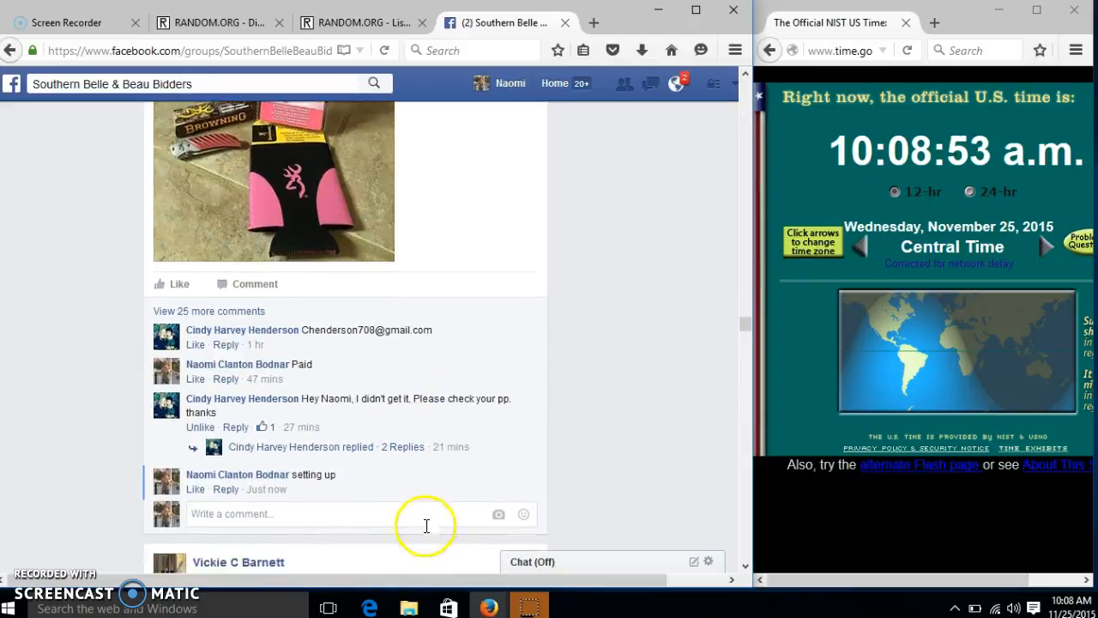
scroll(down, 3)
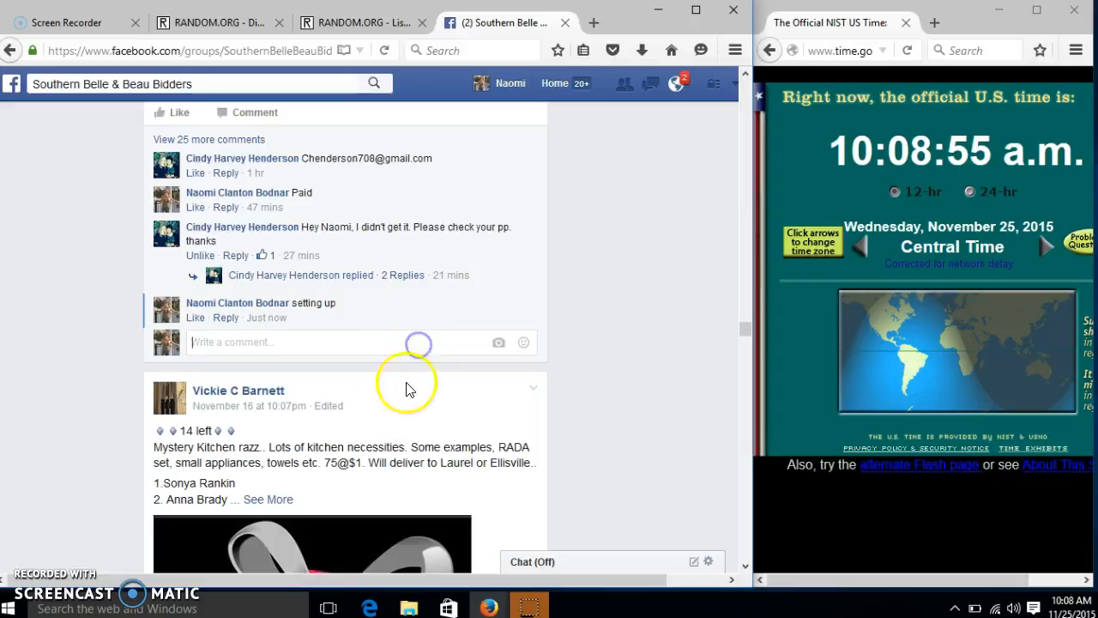
text(live)
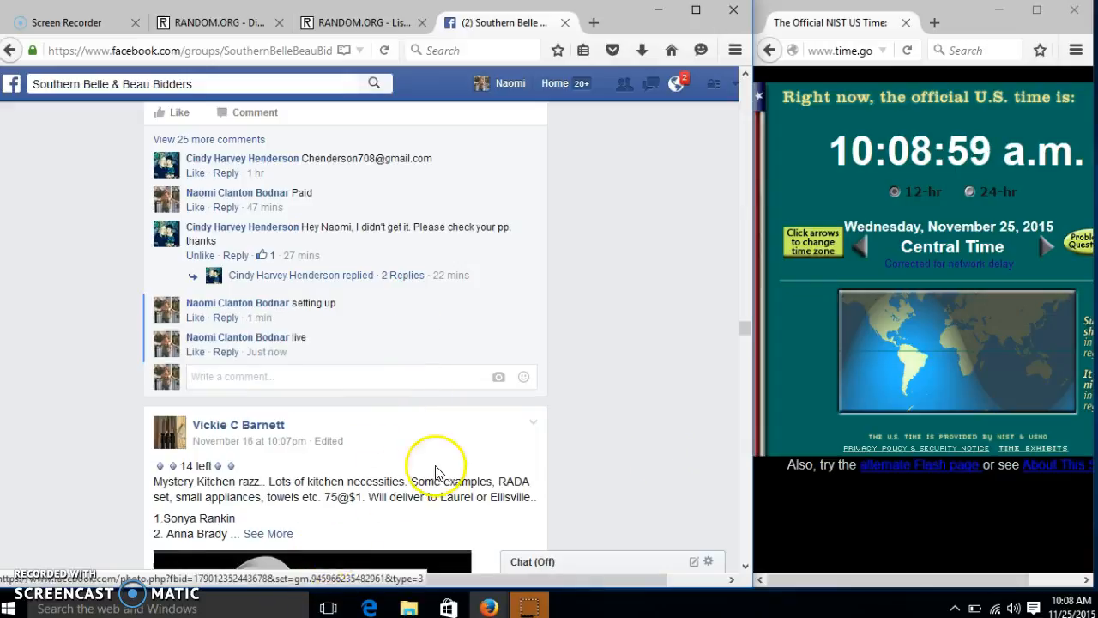
click(1064, 602)
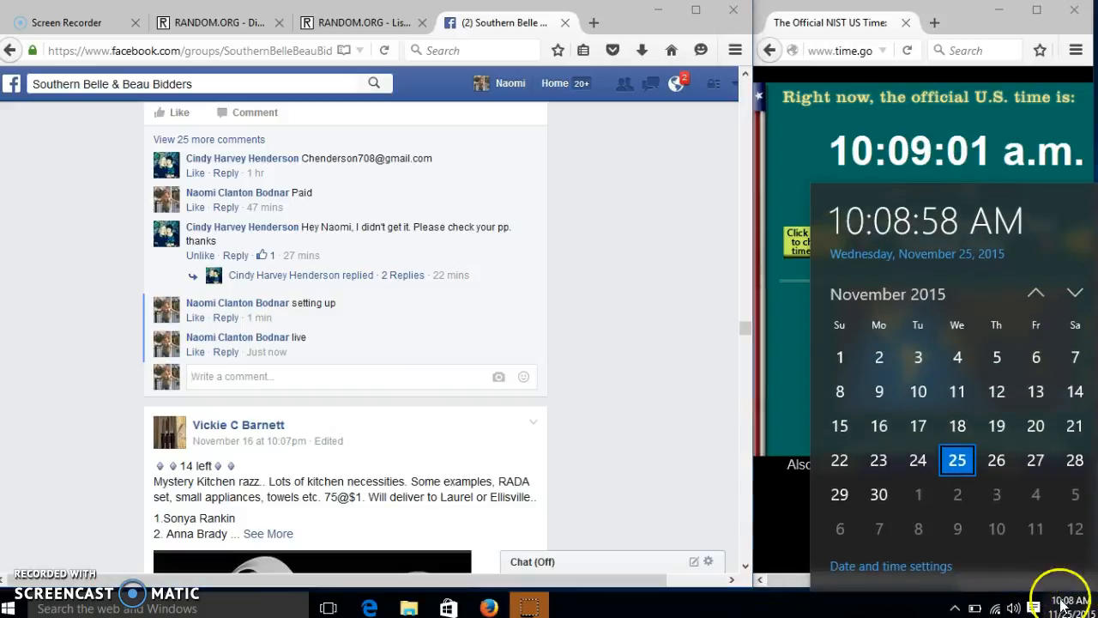
click(360, 23)
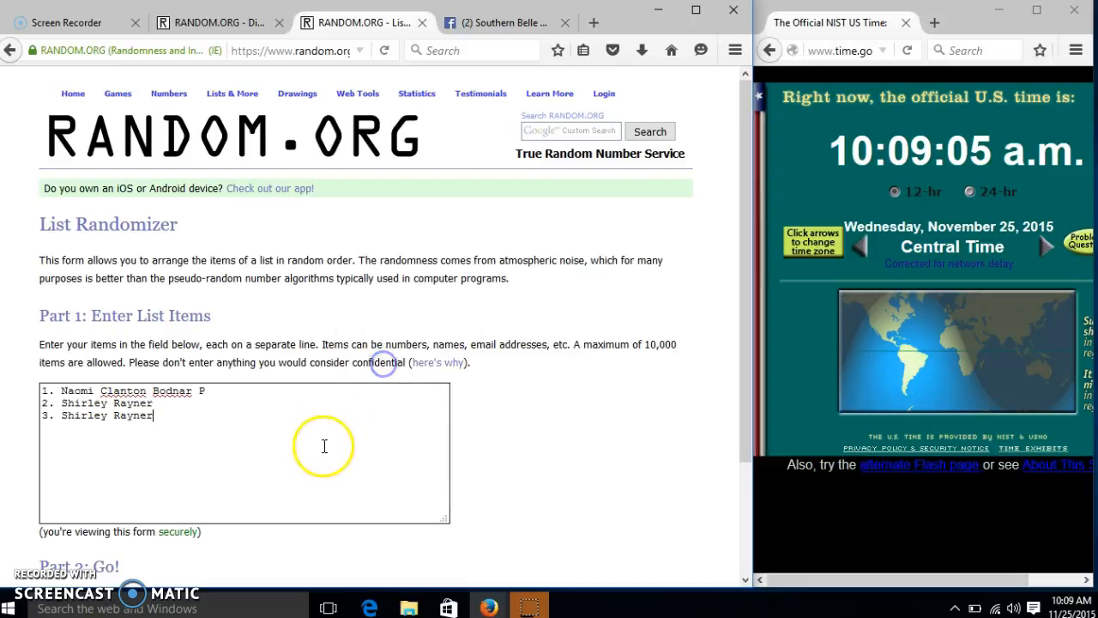
Roll two dice (3 and 1) in the Dice Roller, then return to the List Randomizer
click(219, 22)
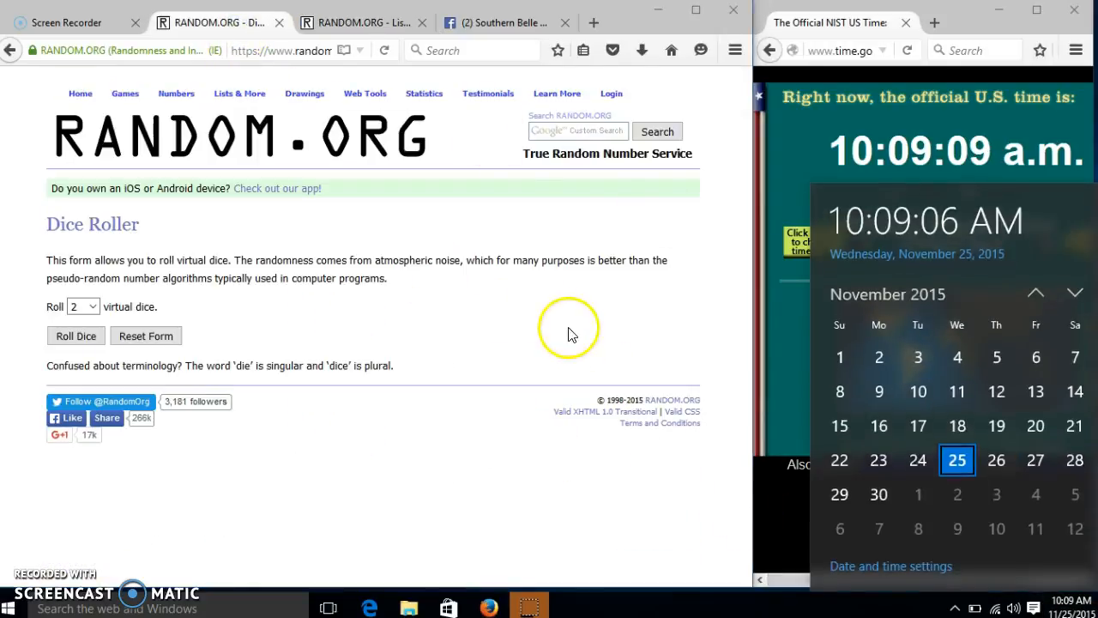
click(76, 336)
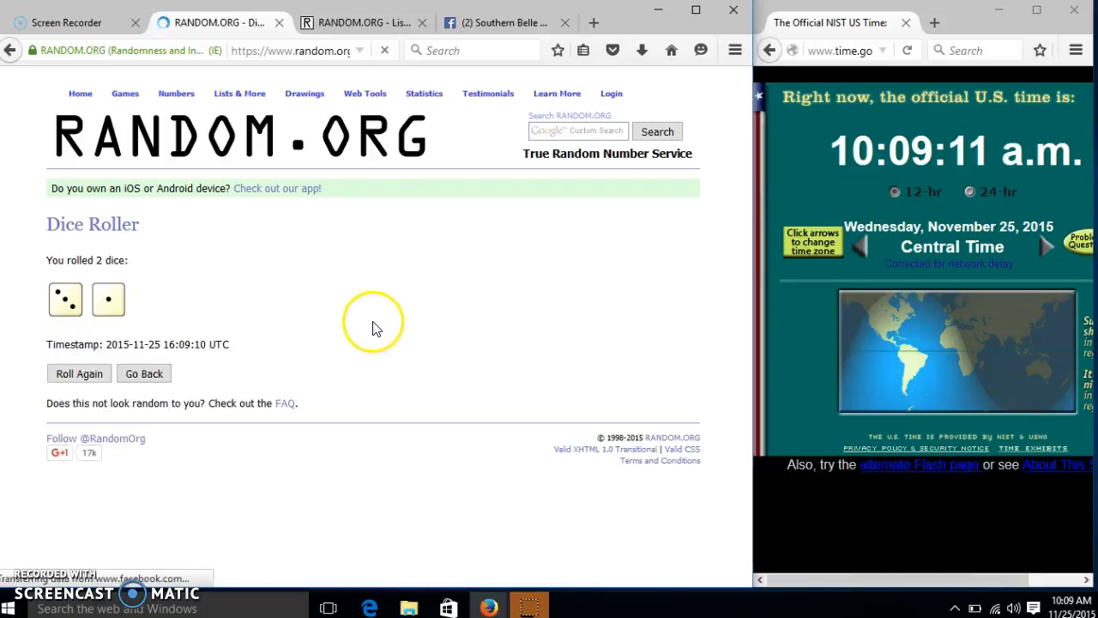
click(382, 23)
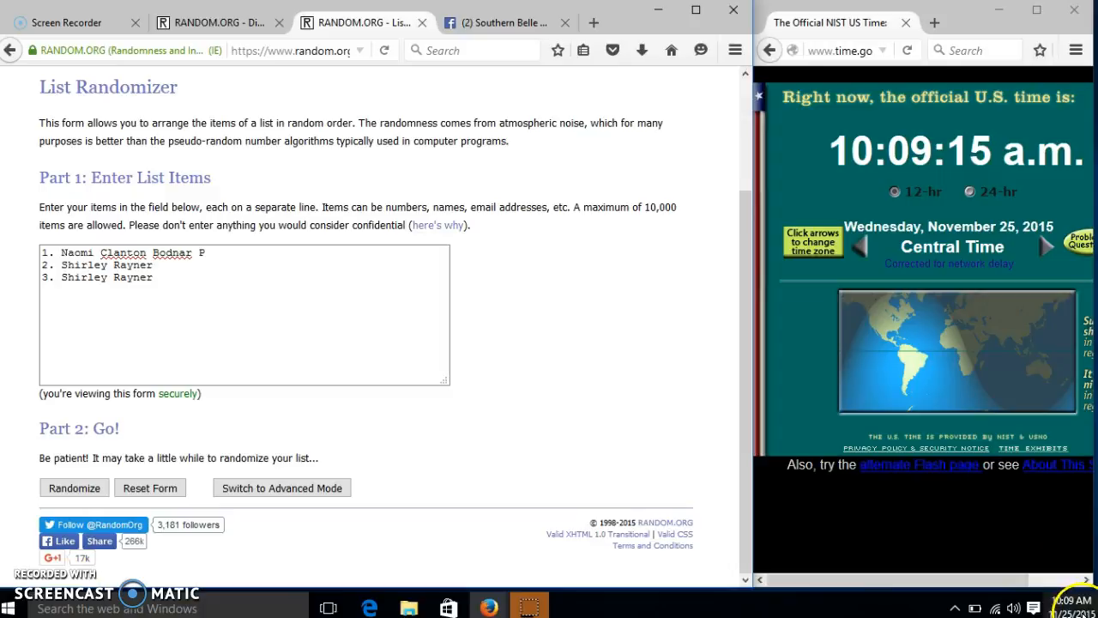
Randomize the three-name list, then shuffle it again with Again!
click(74, 488)
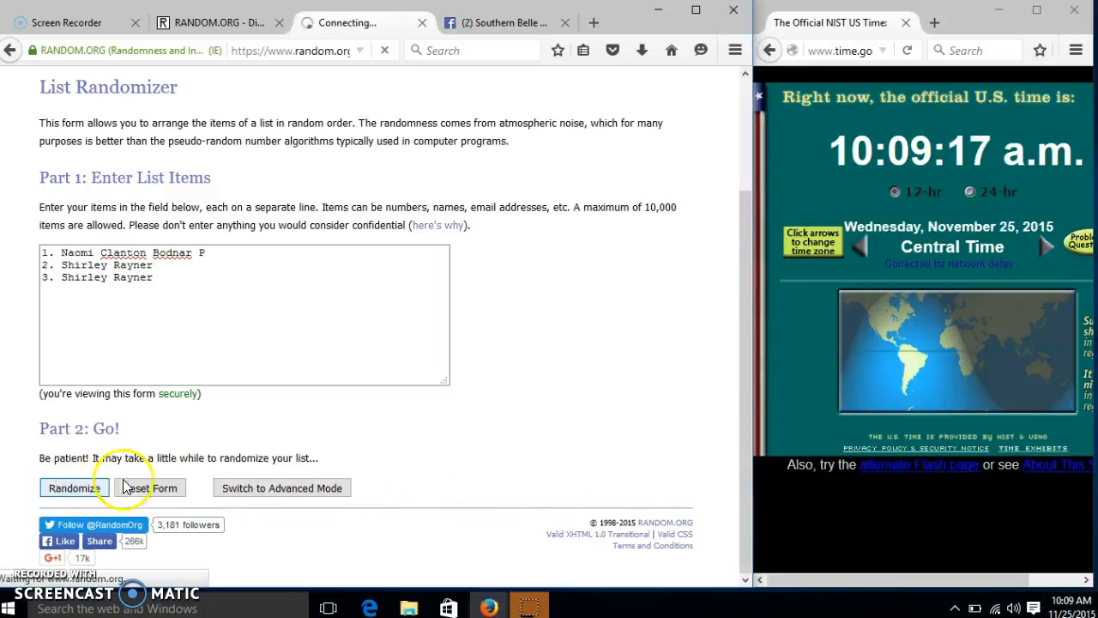
click(72, 488)
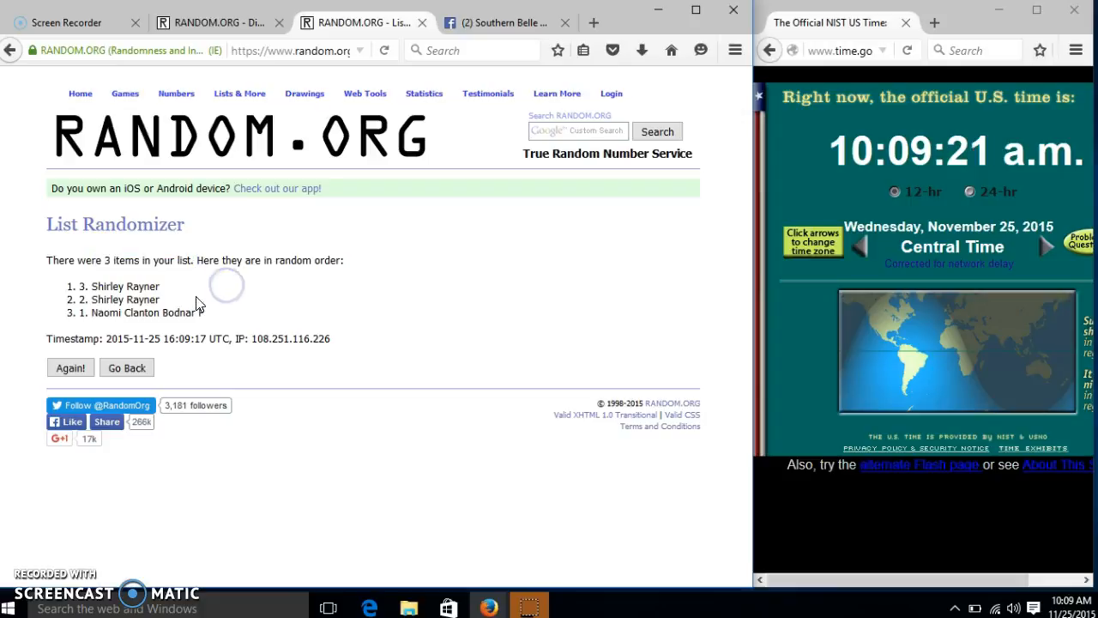
click(219, 22)
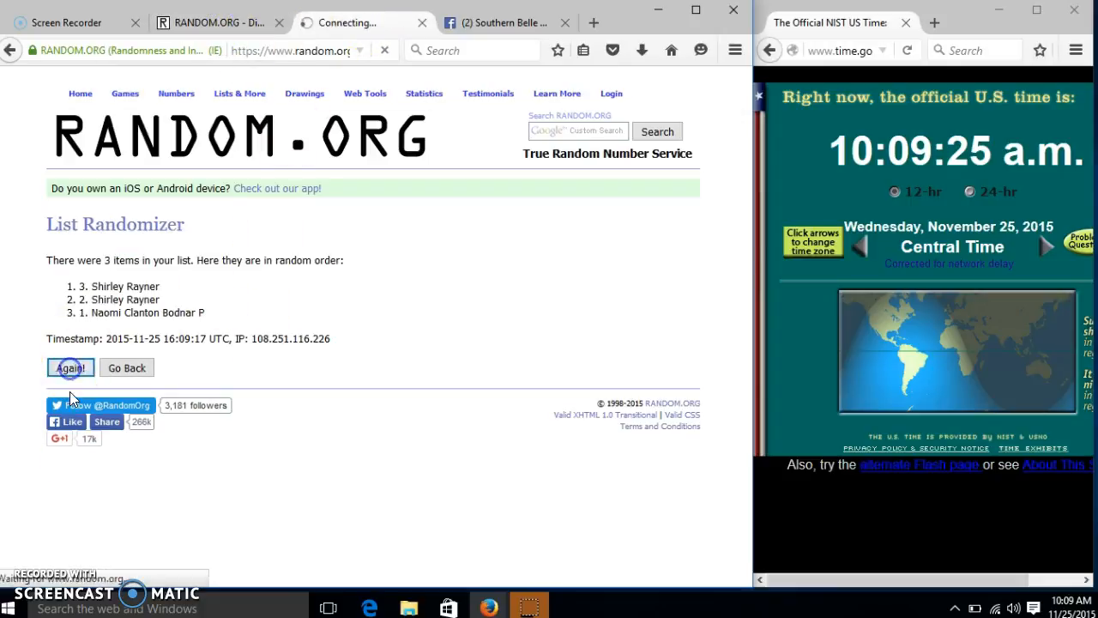
click(71, 367)
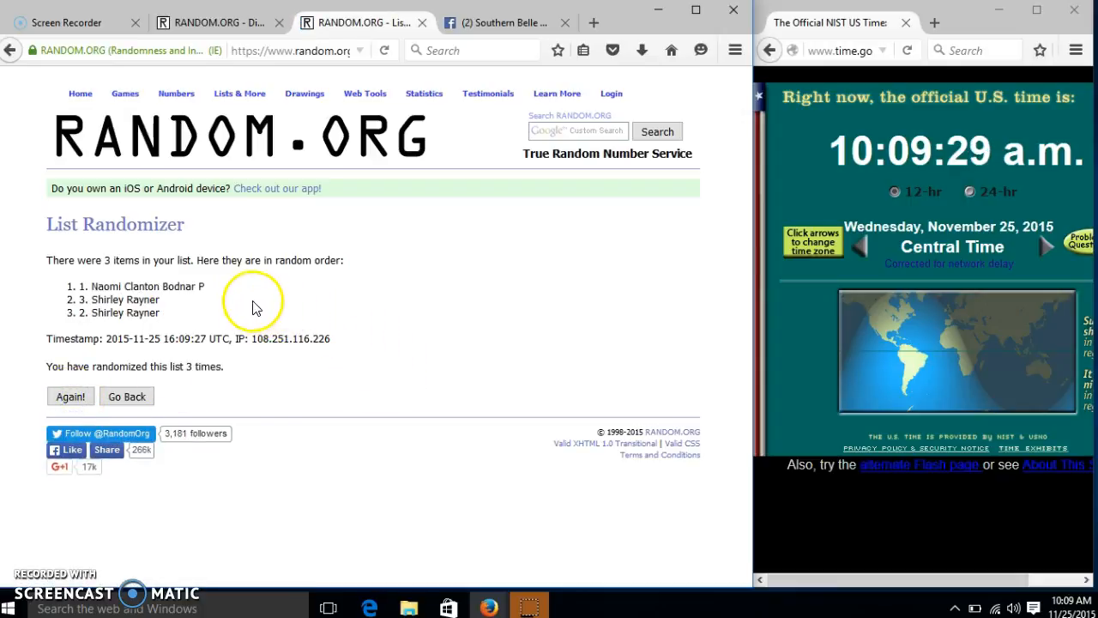
mouse_move(157, 320)
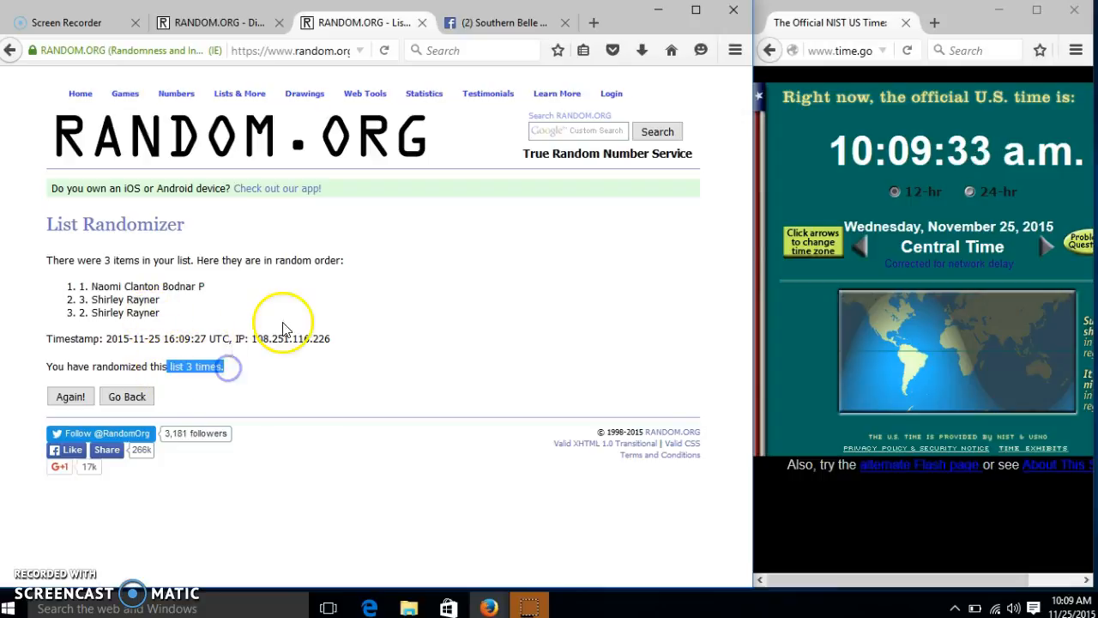
Check the dice results, shuffle the list a fourth time, and return to the Facebook post
click(500, 22)
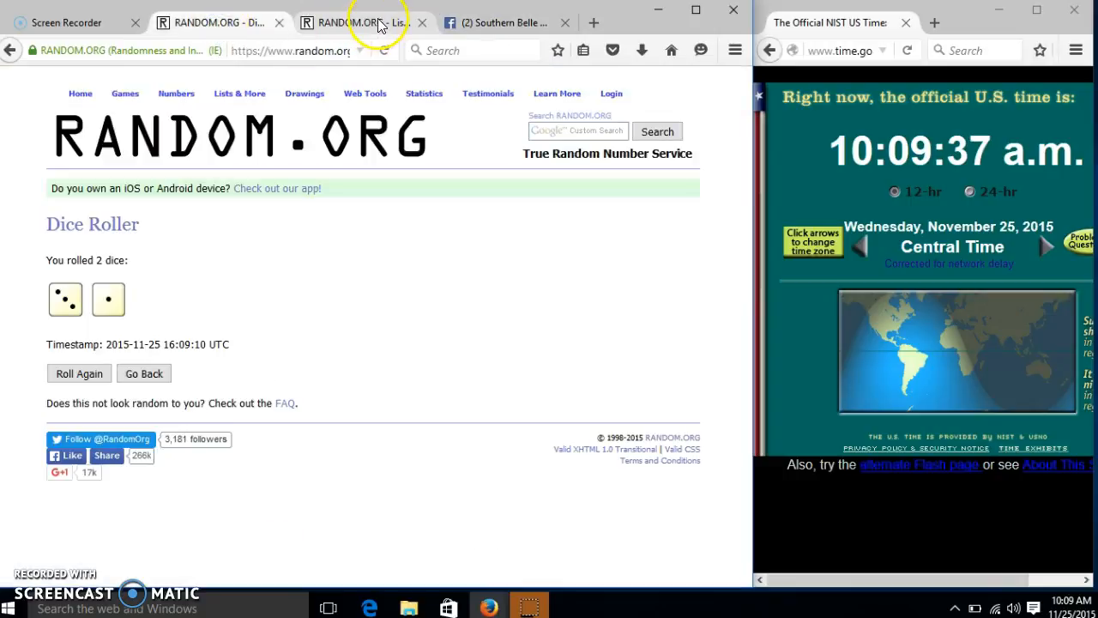
click(360, 21)
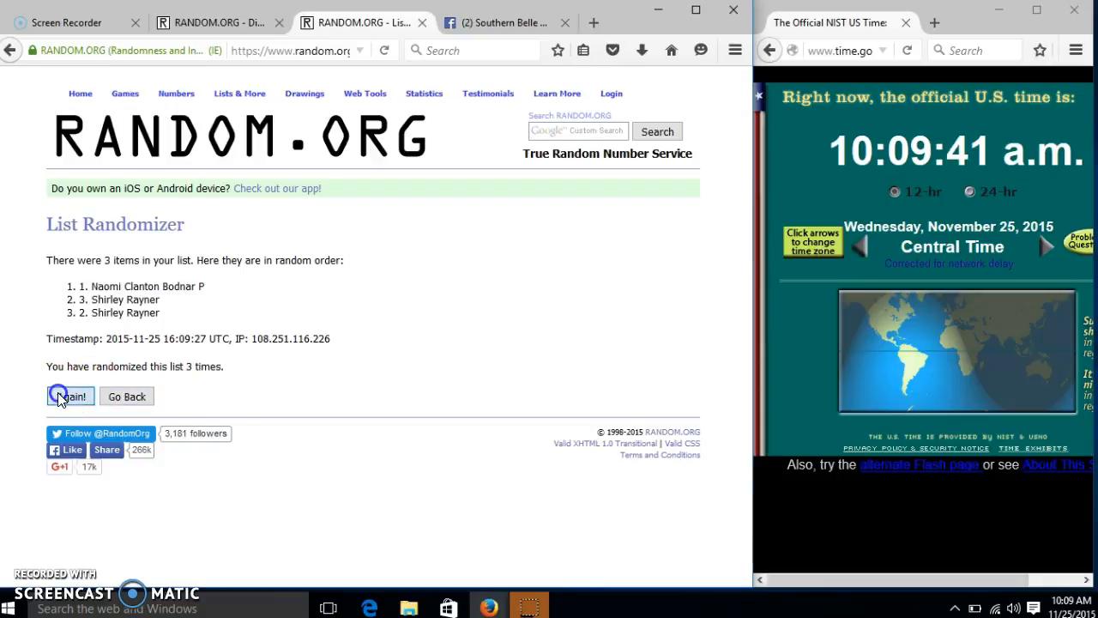
click(64, 395)
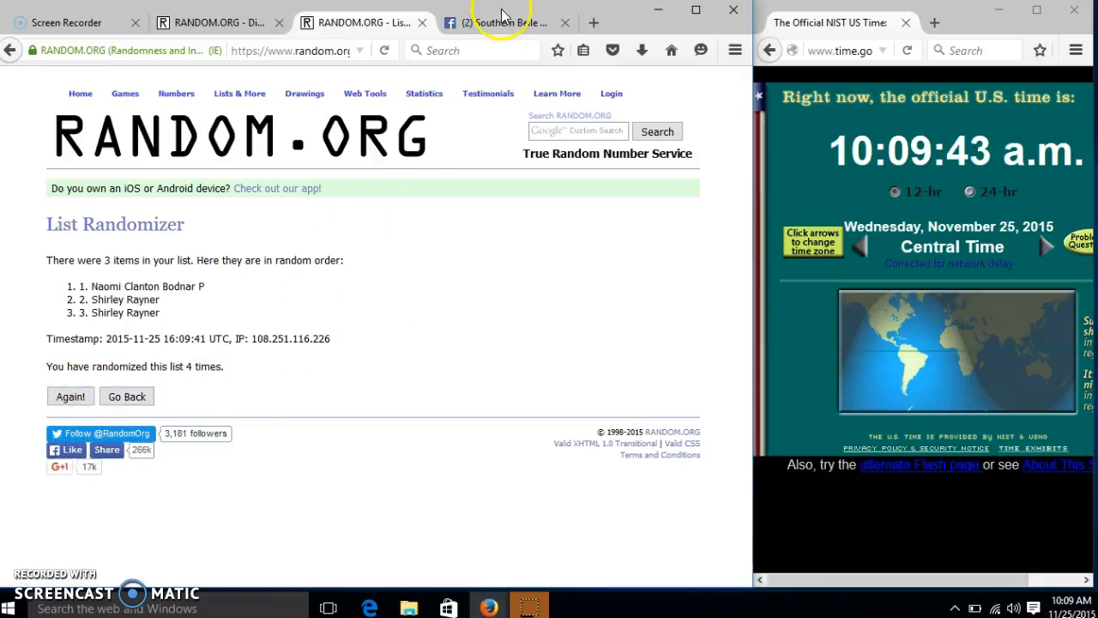
click(506, 23)
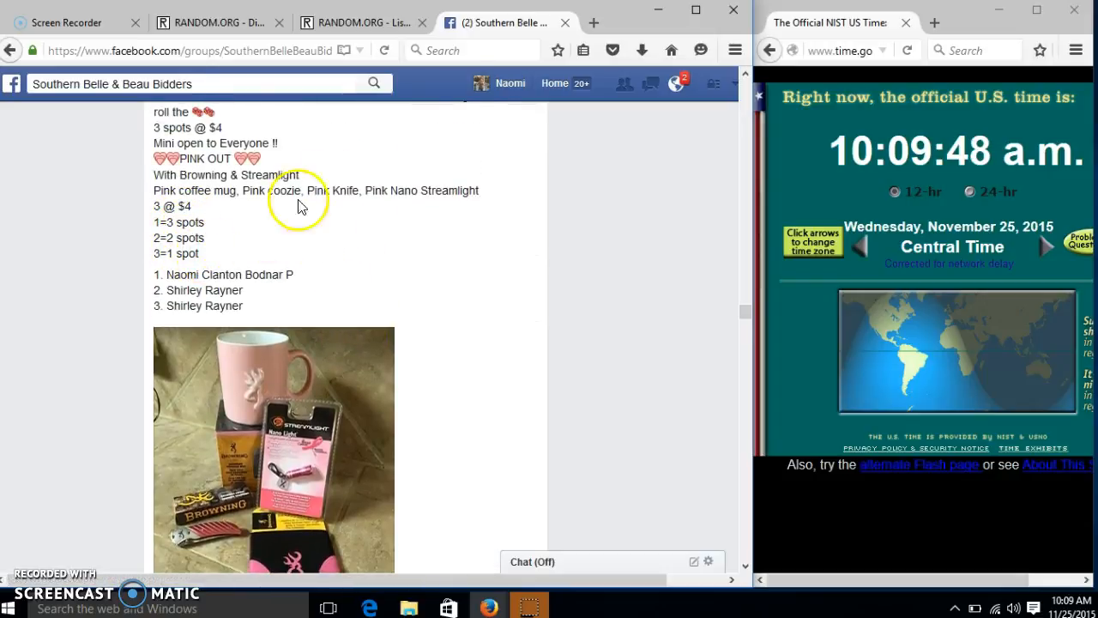
click(365, 22)
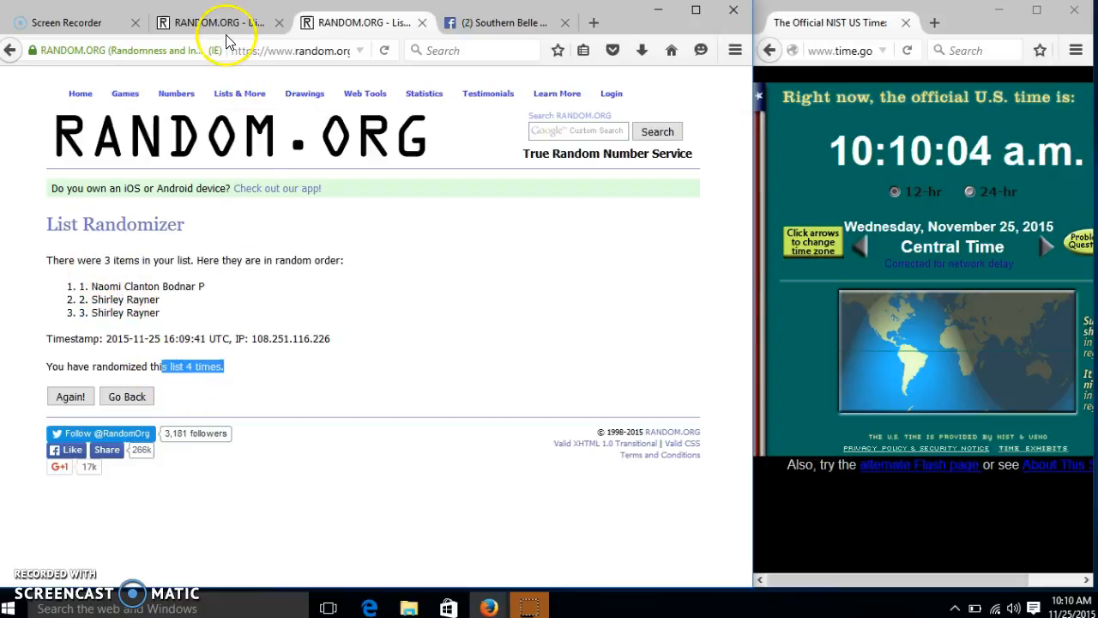
click(507, 22)
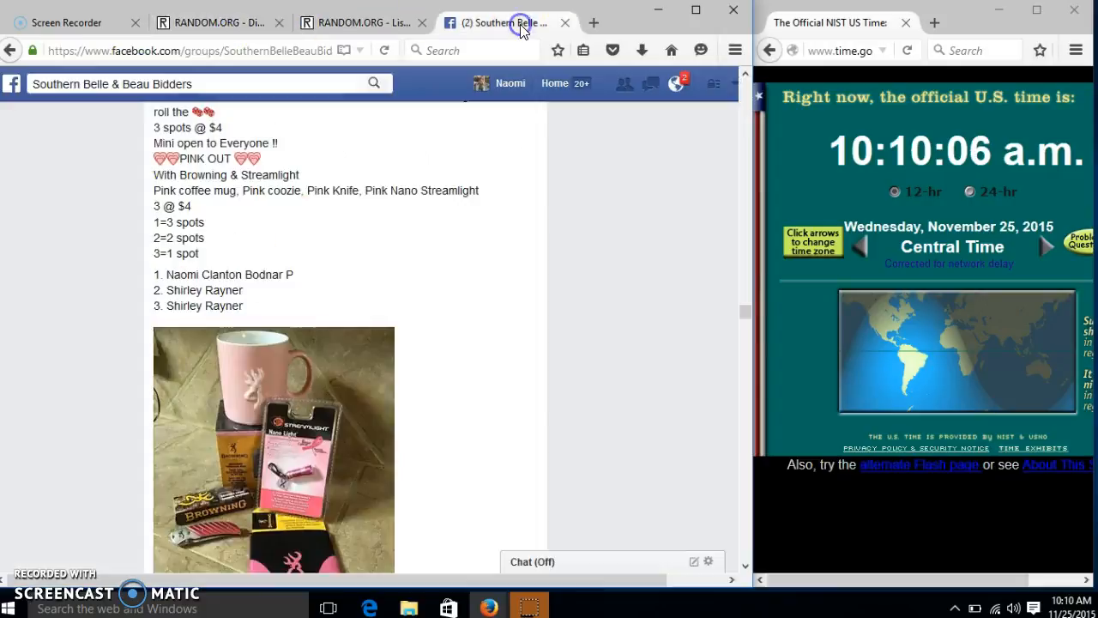
scroll(down, 3)
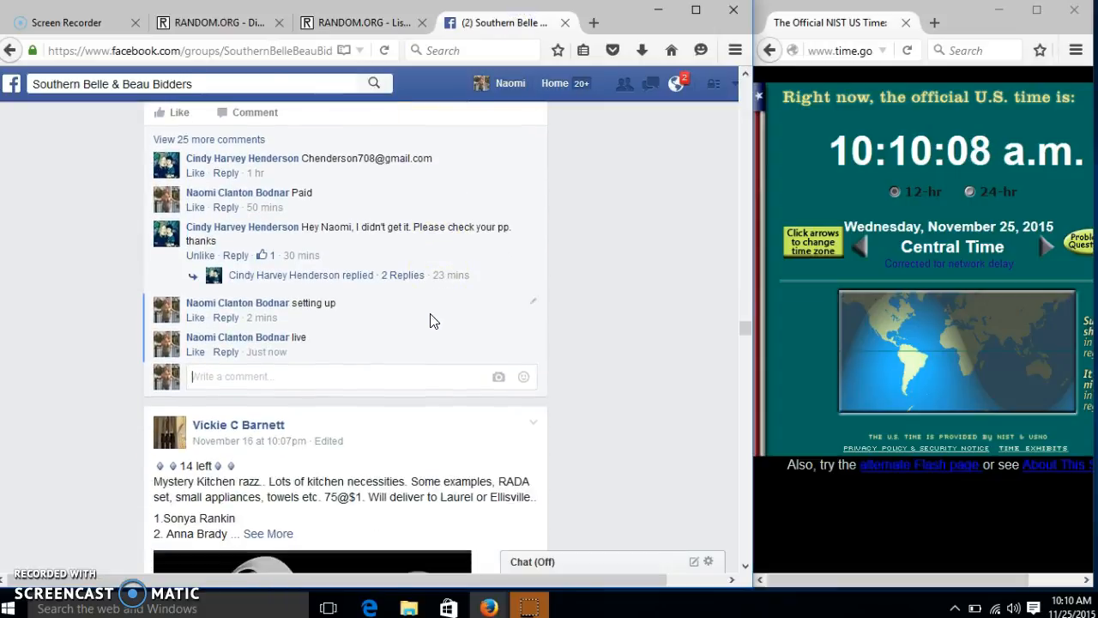